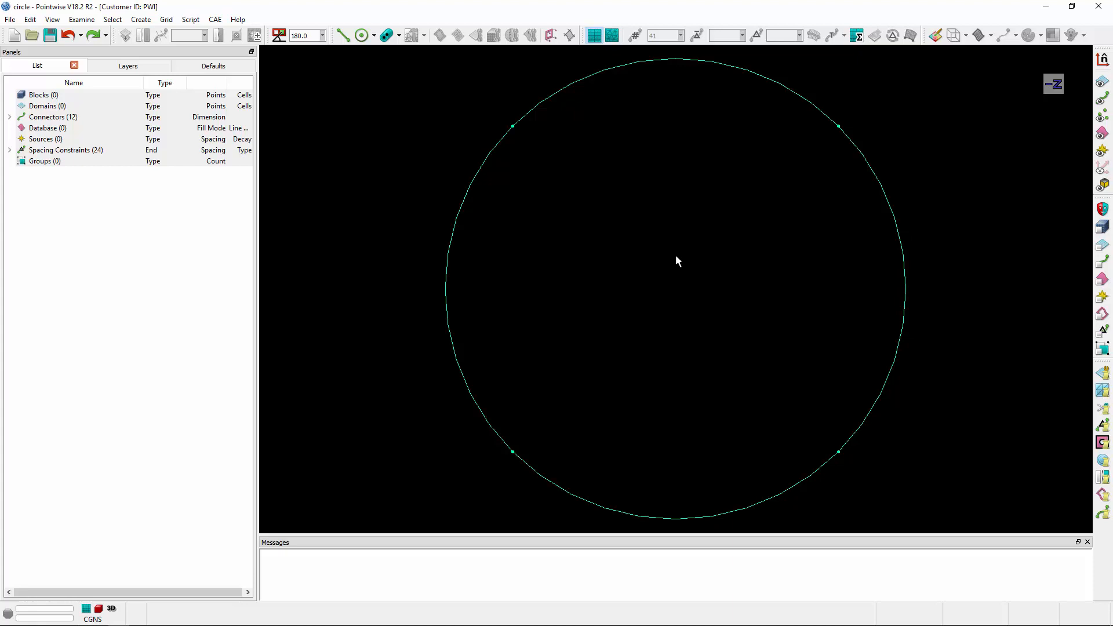
{"action": "mouse_move", "coordinate": [542, 97]}
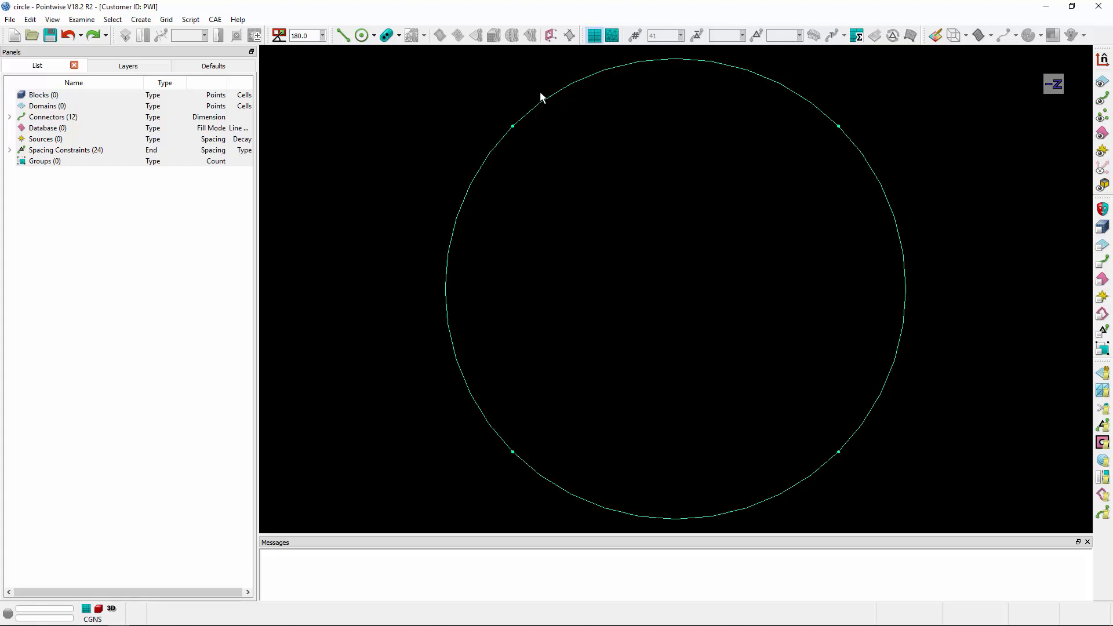
{"action": "mouse_move", "coordinate": [468, 375]}
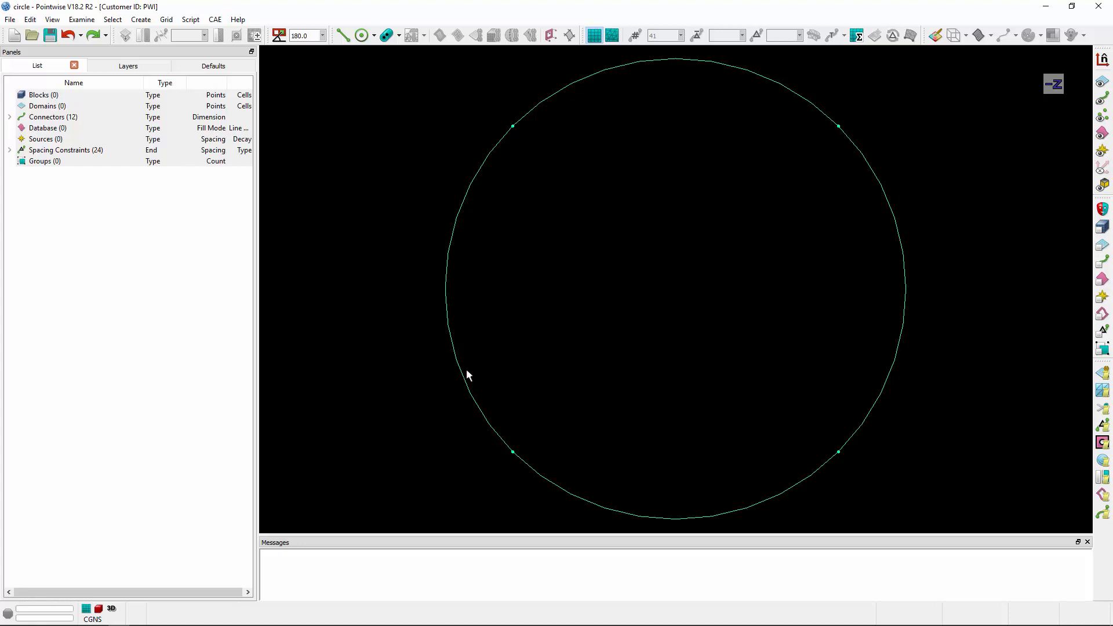
Assemble a structured H-grid domain from the circle's four boundary connectors.
{"action": "left_click", "coordinate": [504, 138]}
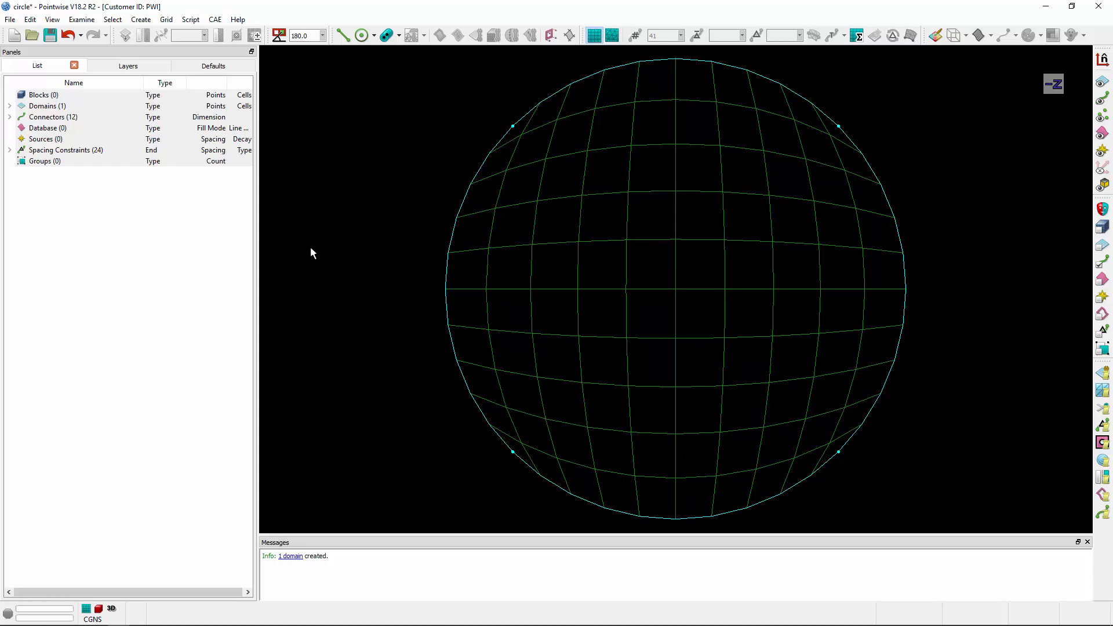
{"action": "mouse_move", "coordinate": [1089, 267]}
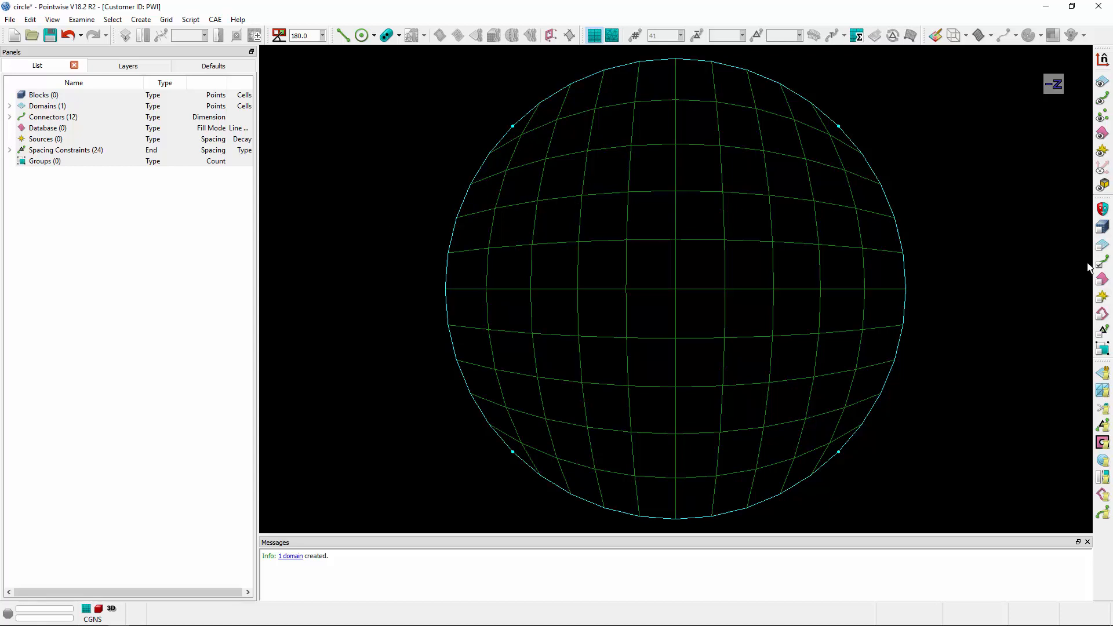
{"action": "mouse_move", "coordinate": [816, 143]}
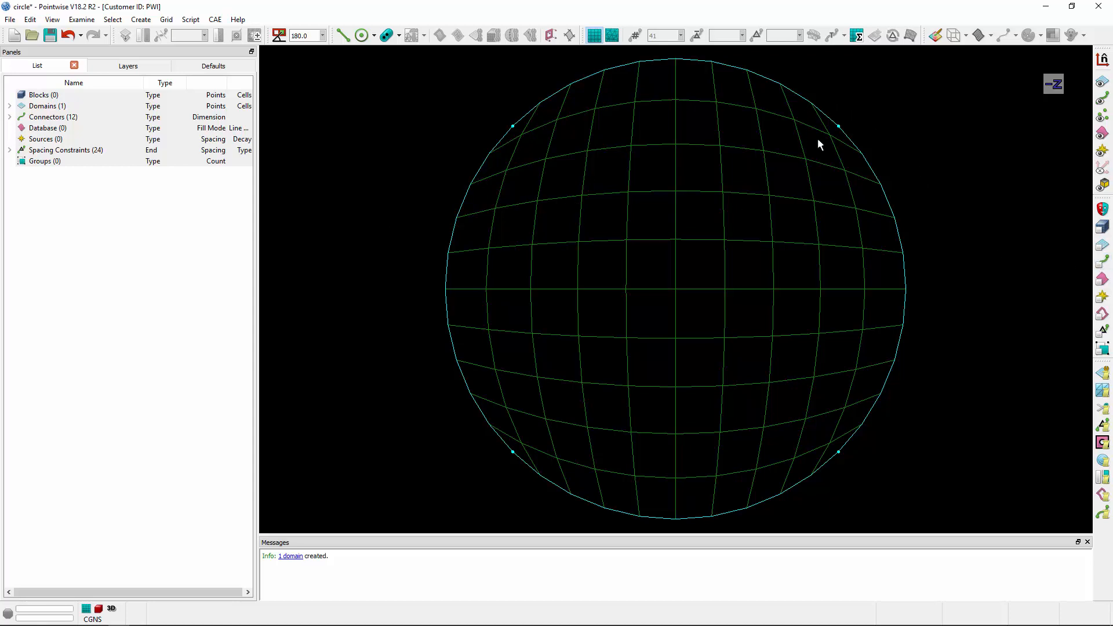
{"action": "mouse_move", "coordinate": [501, 488]}
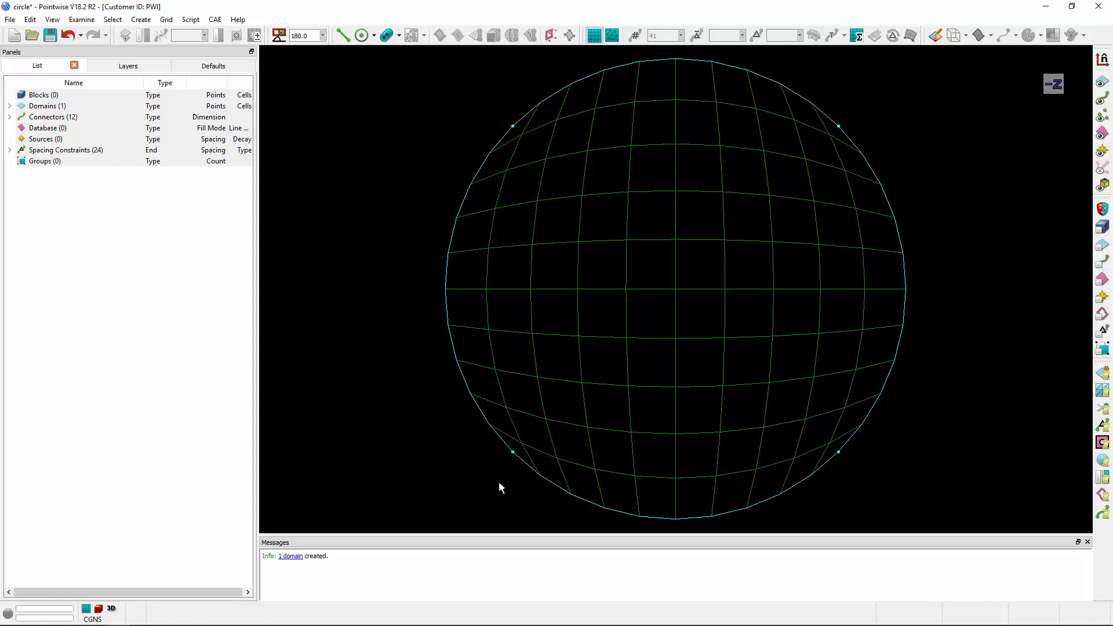
{"action": "mouse_move", "coordinate": [870, 181]}
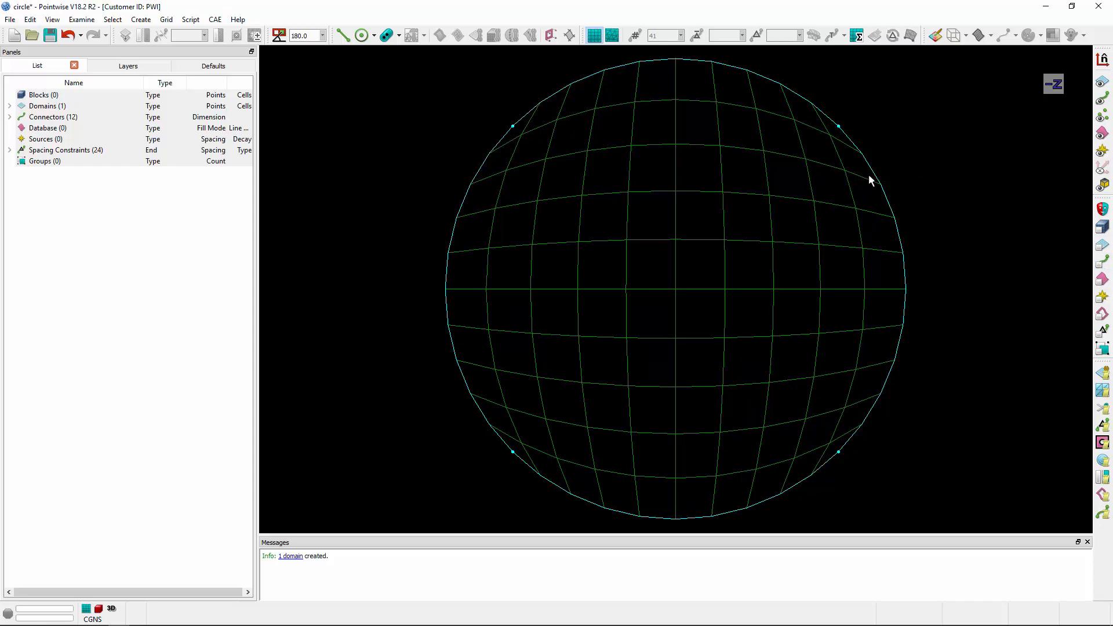
{"action": "mouse_move", "coordinate": [912, 154]}
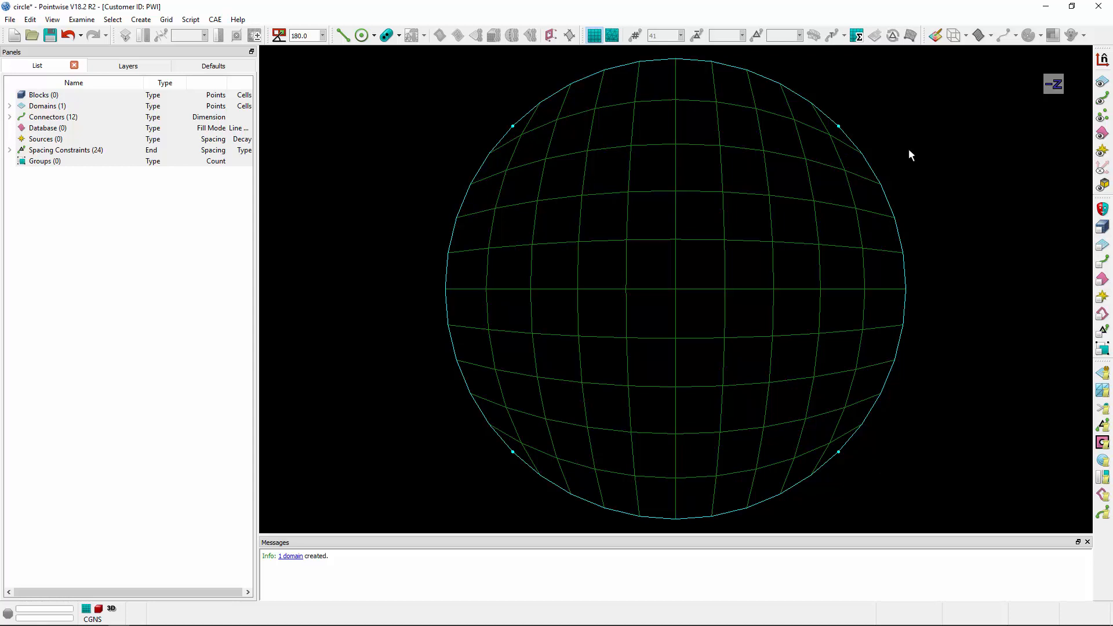
{"action": "mouse_move", "coordinate": [932, 198]}
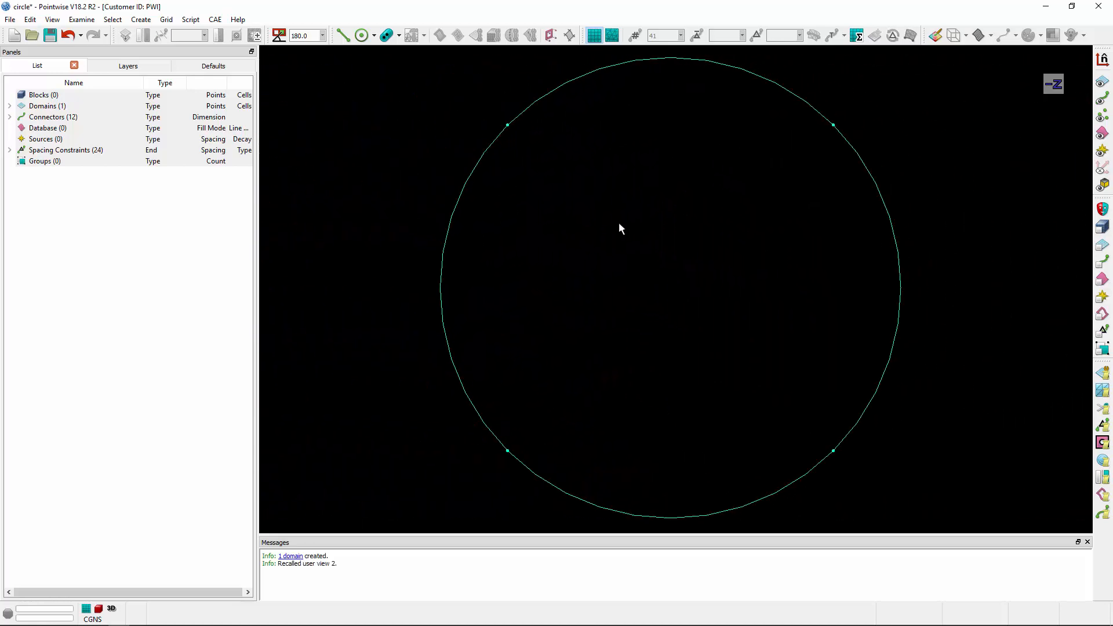
{"action": "mouse_move", "coordinate": [362, 35]}
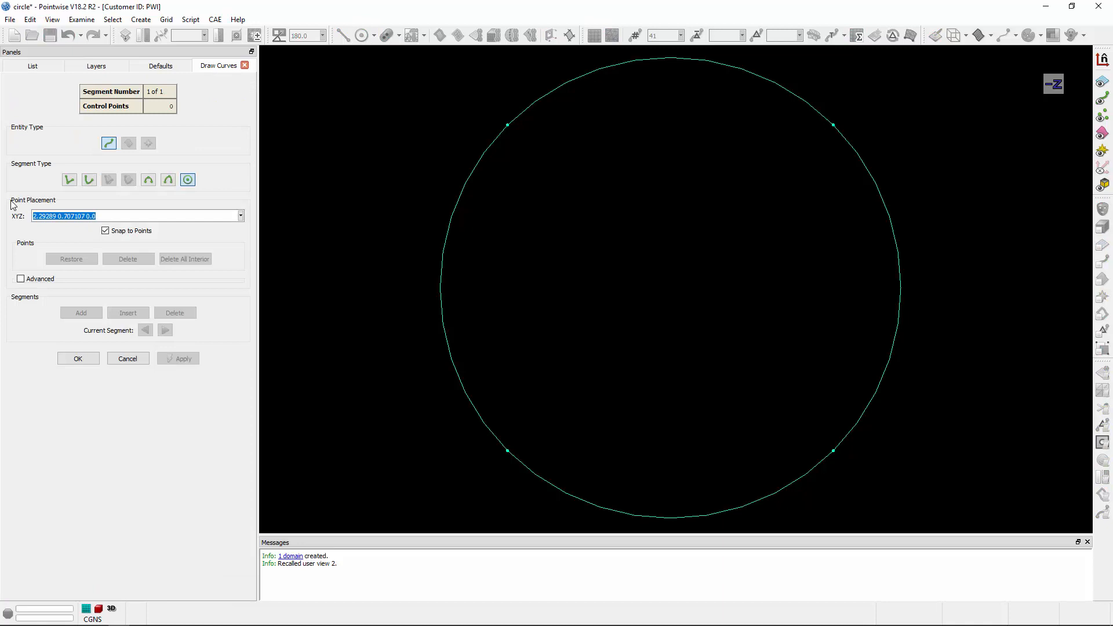
Place a point connector at the circle centre and finish it.
{"action": "left_click", "coordinate": [669, 287]}
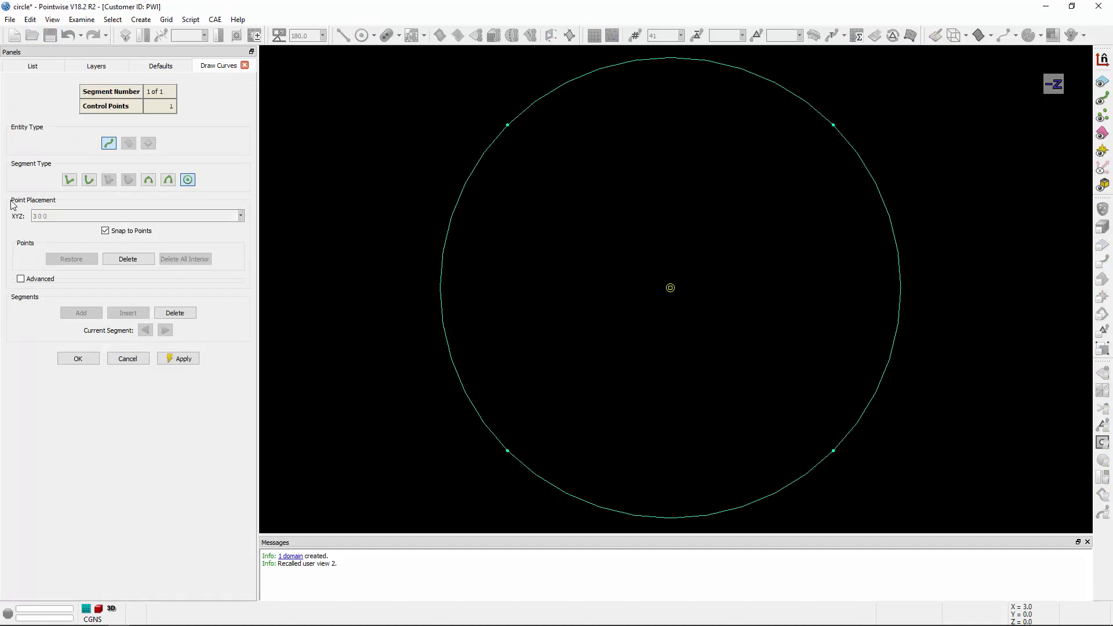
{"action": "left_click", "coordinate": [78, 359]}
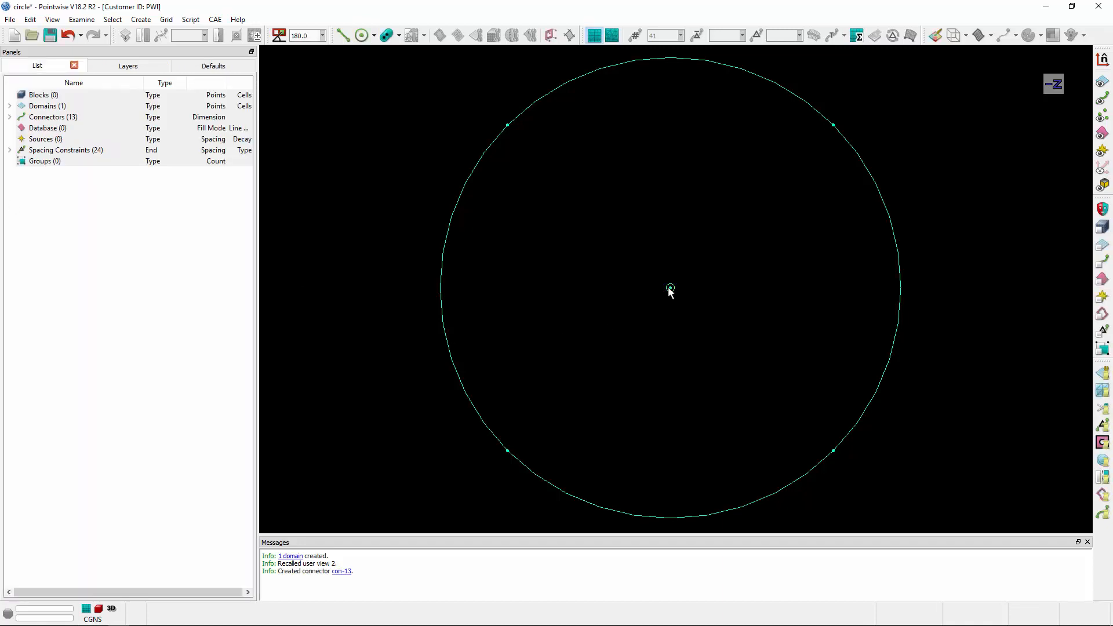
{"action": "mouse_move", "coordinate": [640, 264]}
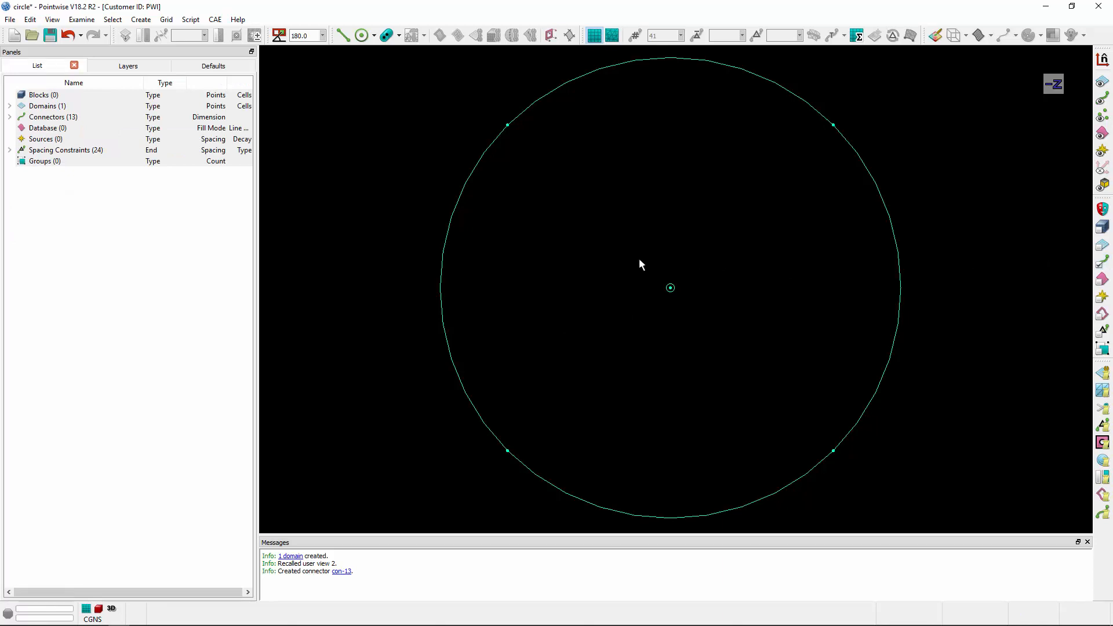
Draw a straight radial connector from the centre to the upper-left circle point.
{"action": "left_click", "coordinate": [656, 34]}
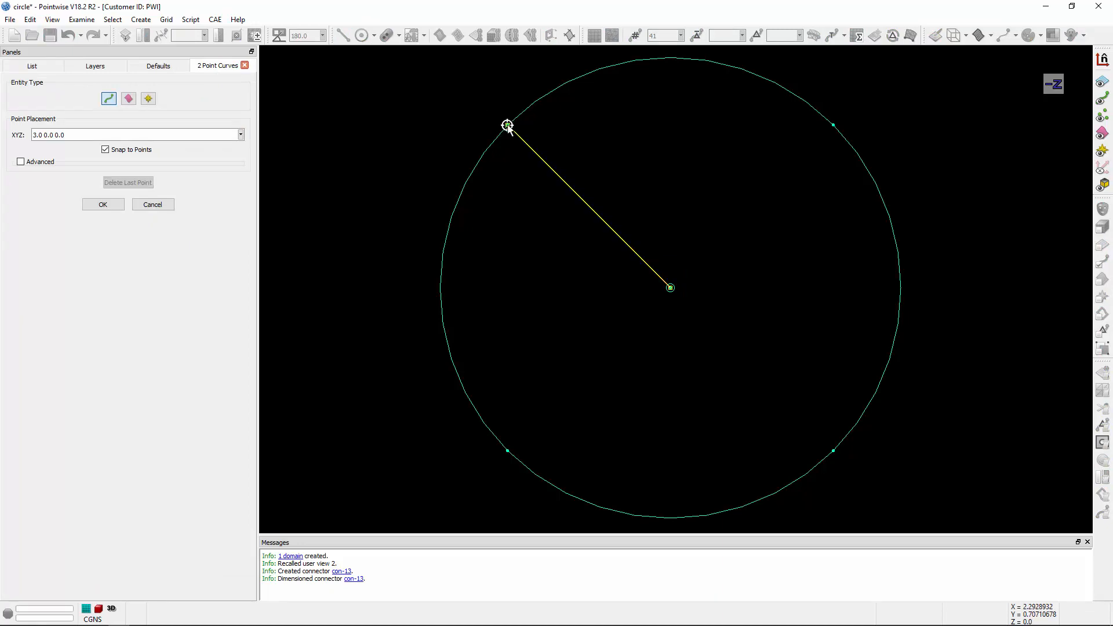
{"action": "left_click", "coordinate": [102, 204]}
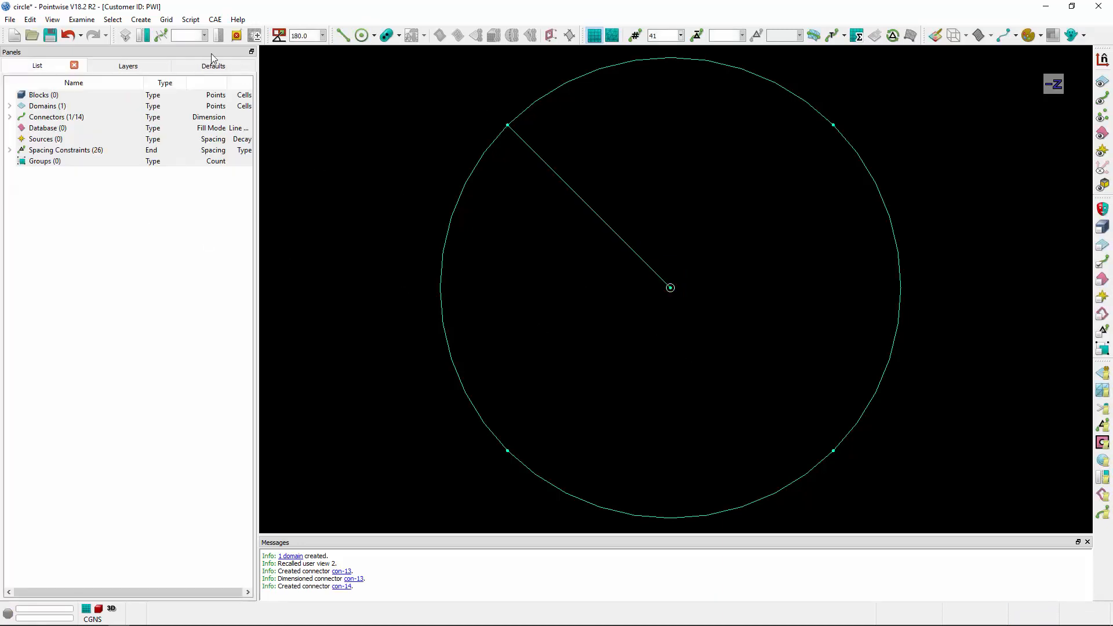
{"action": "left_click", "coordinate": [140, 20]}
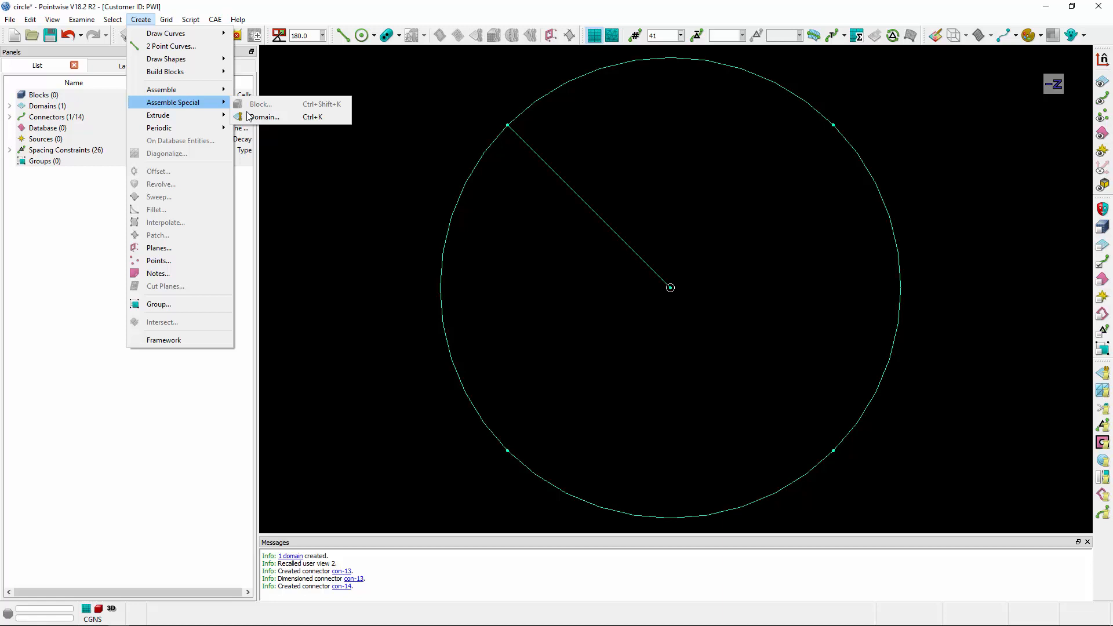
Begin a special pole domain, picking the centre point connector as its first edge.
{"action": "left_click", "coordinate": [265, 116]}
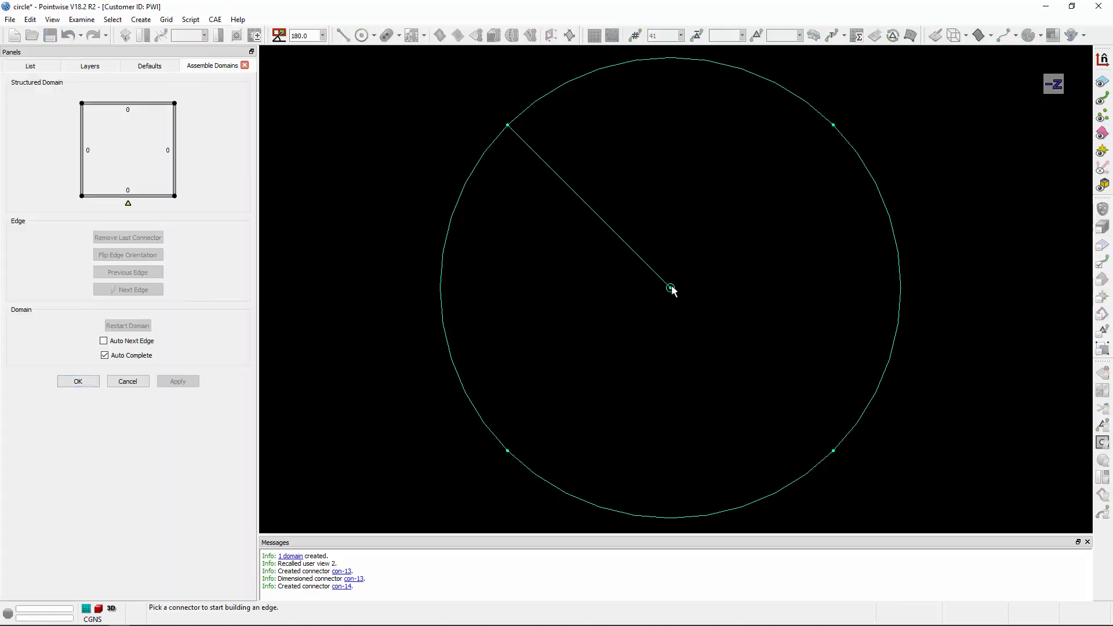
{"action": "left_click", "coordinate": [669, 288]}
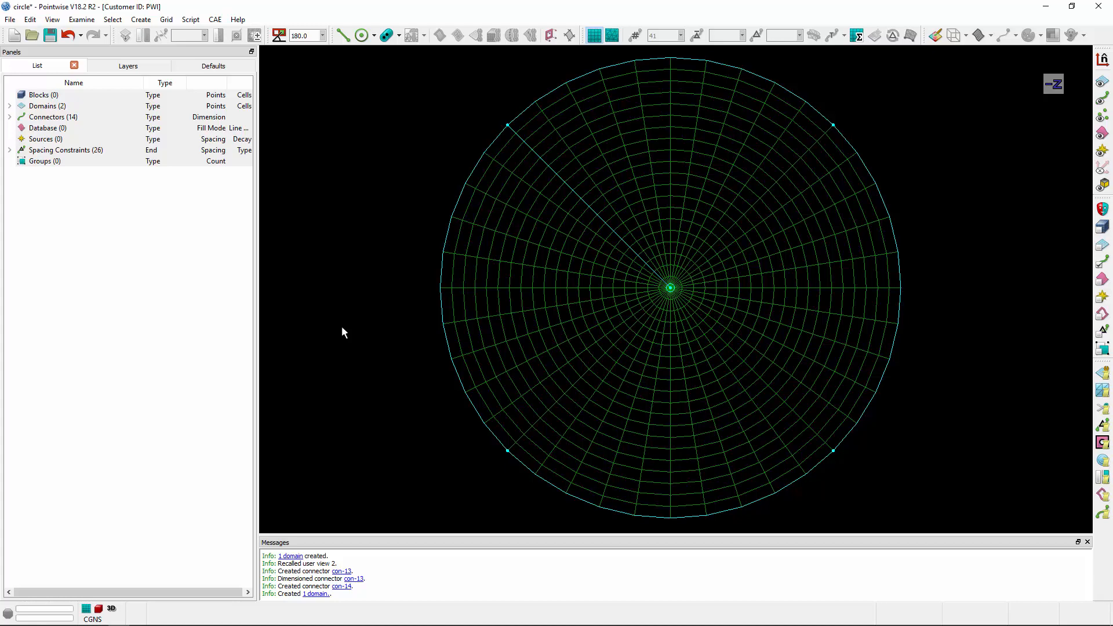
{"action": "mouse_move", "coordinate": [671, 288]}
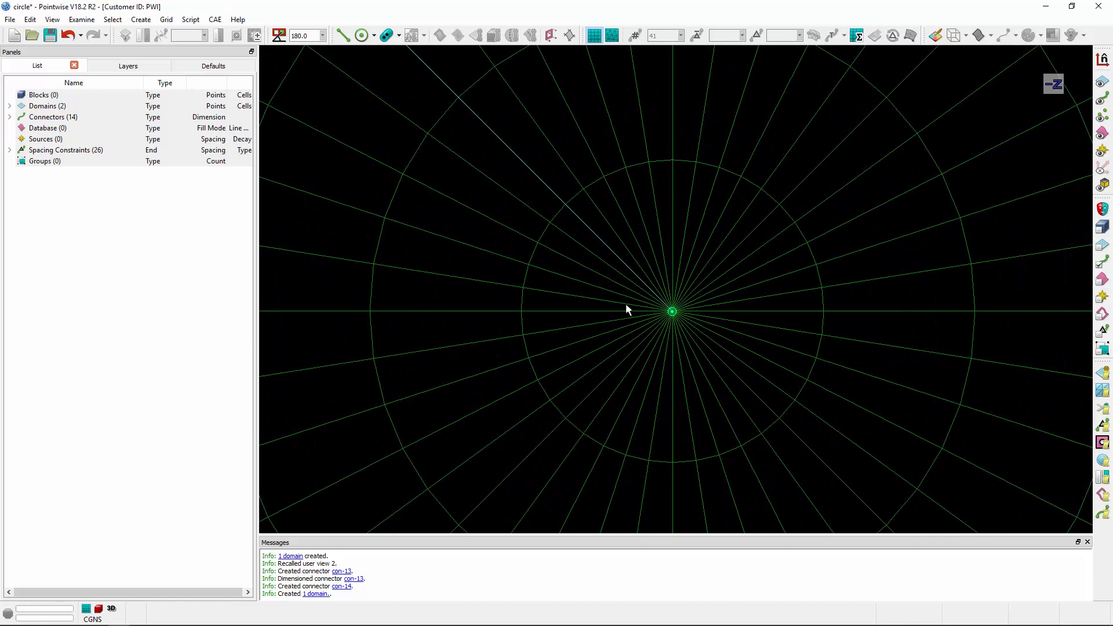
{"action": "mouse_move", "coordinate": [669, 371]}
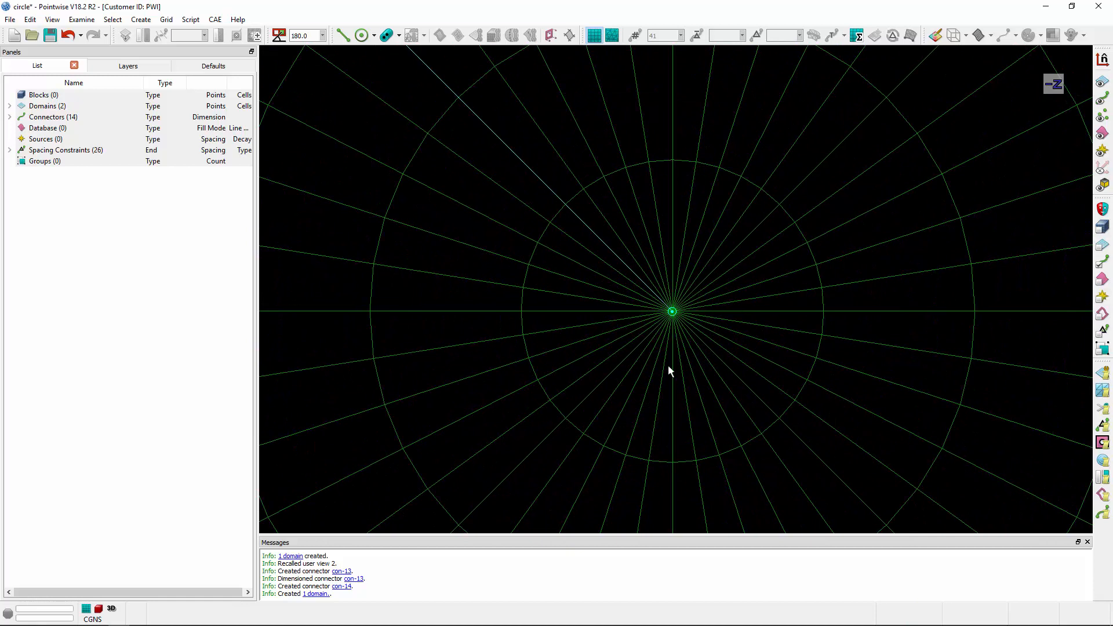
{"action": "mouse_move", "coordinate": [737, 348]}
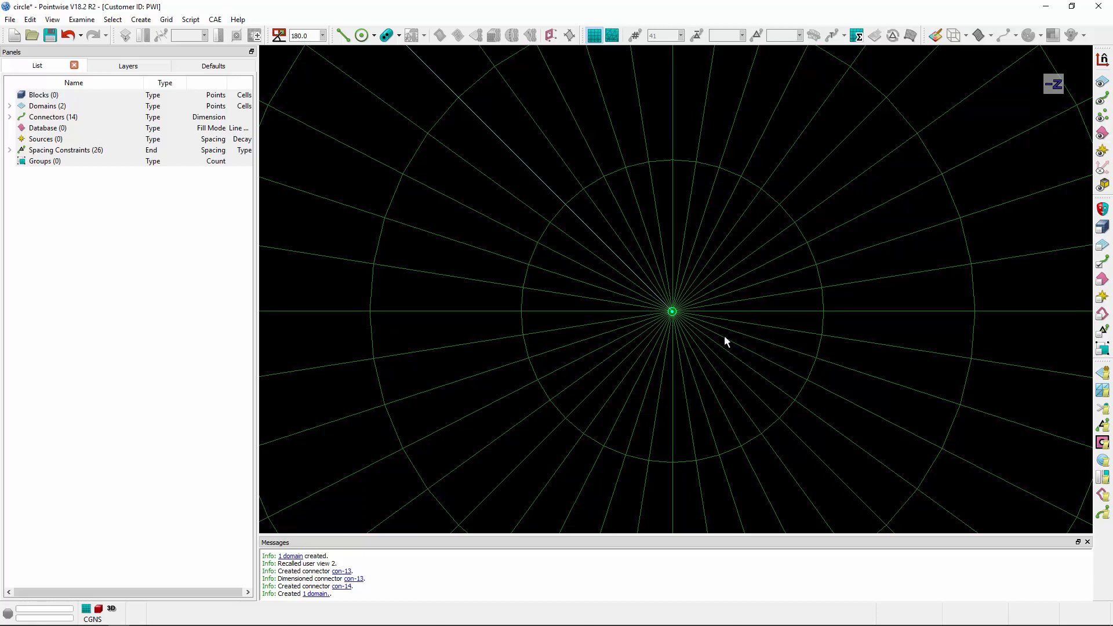
{"action": "mouse_move", "coordinate": [597, 320]}
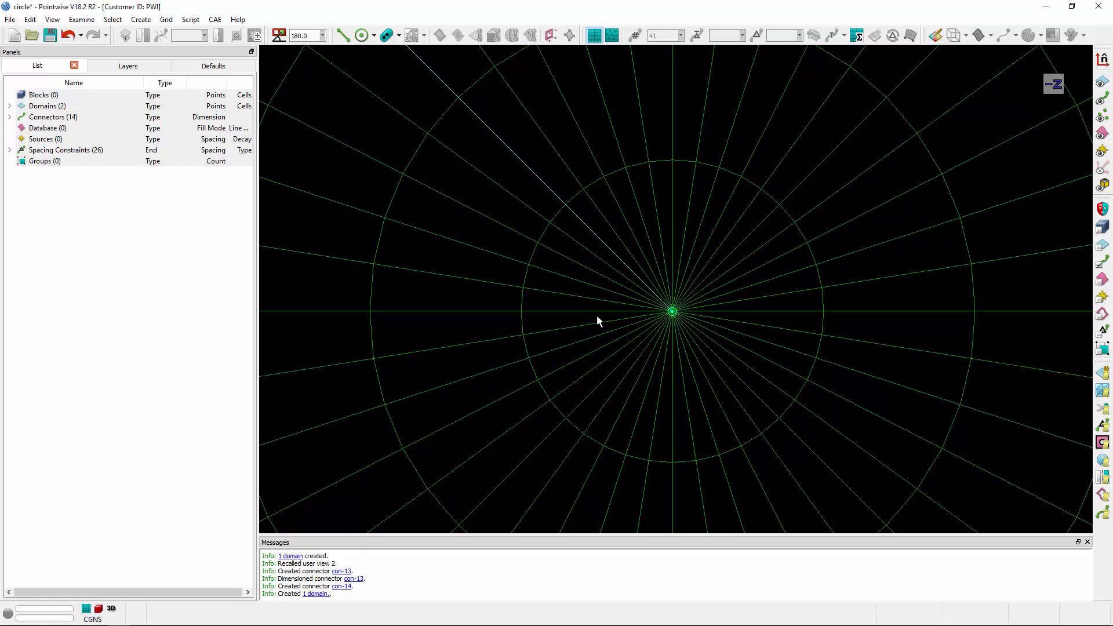
{"action": "mouse_move", "coordinate": [706, 333]}
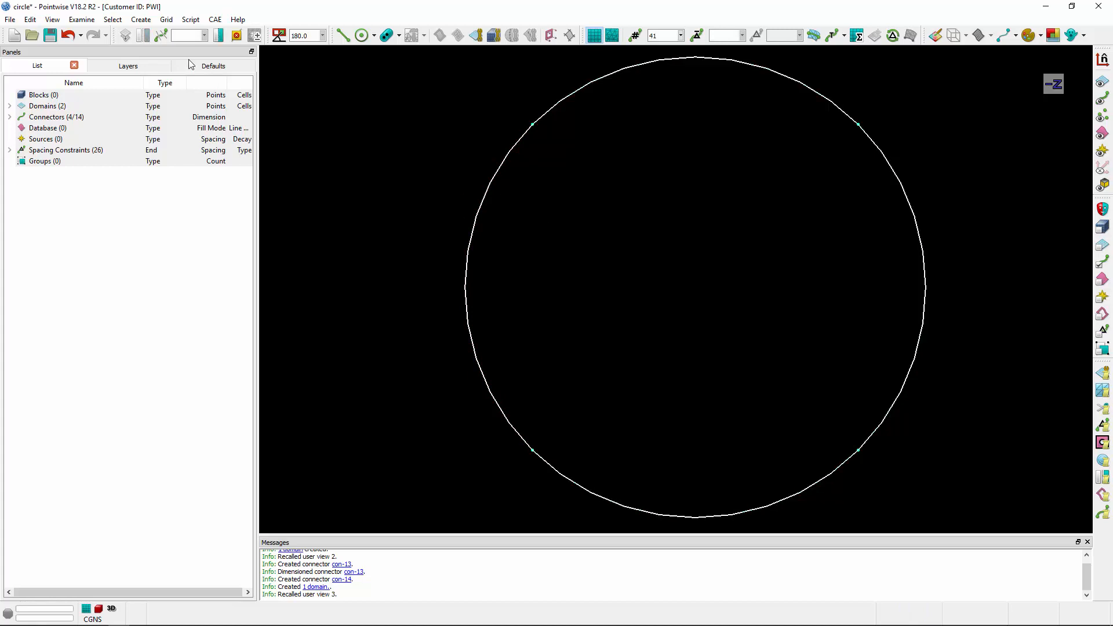
Start creating new entities on the circle's four connectors for the OH topology.
{"action": "left_click", "coordinate": [140, 20]}
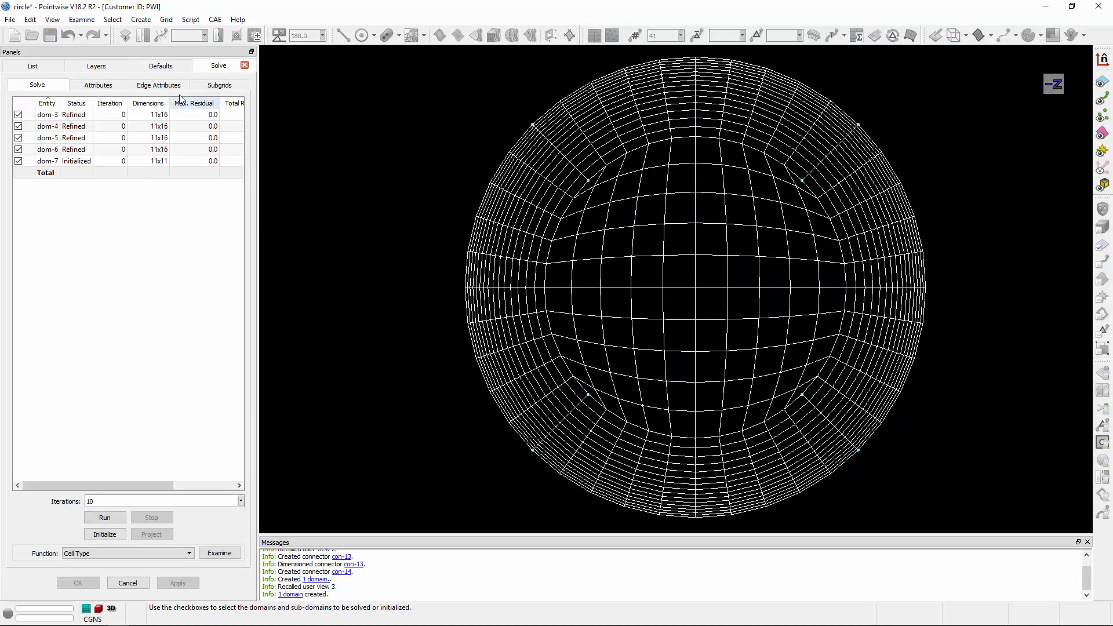
Run the elliptic solver for 10 iterations on the five butterfly domains.
{"action": "left_click", "coordinate": [159, 85]}
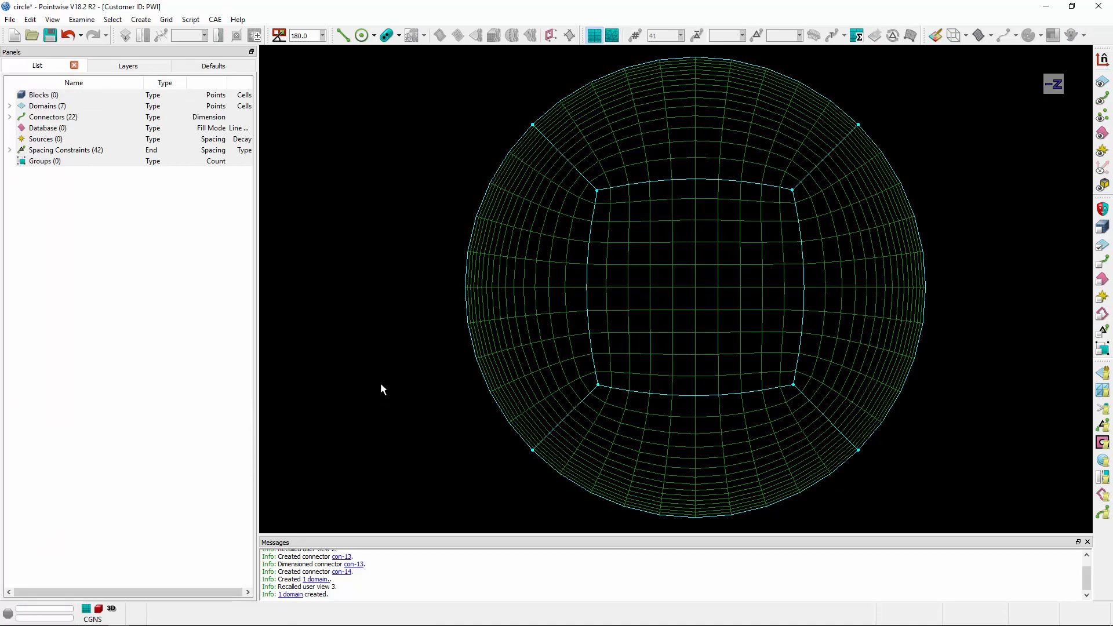
{"action": "left_click", "coordinate": [535, 345]}
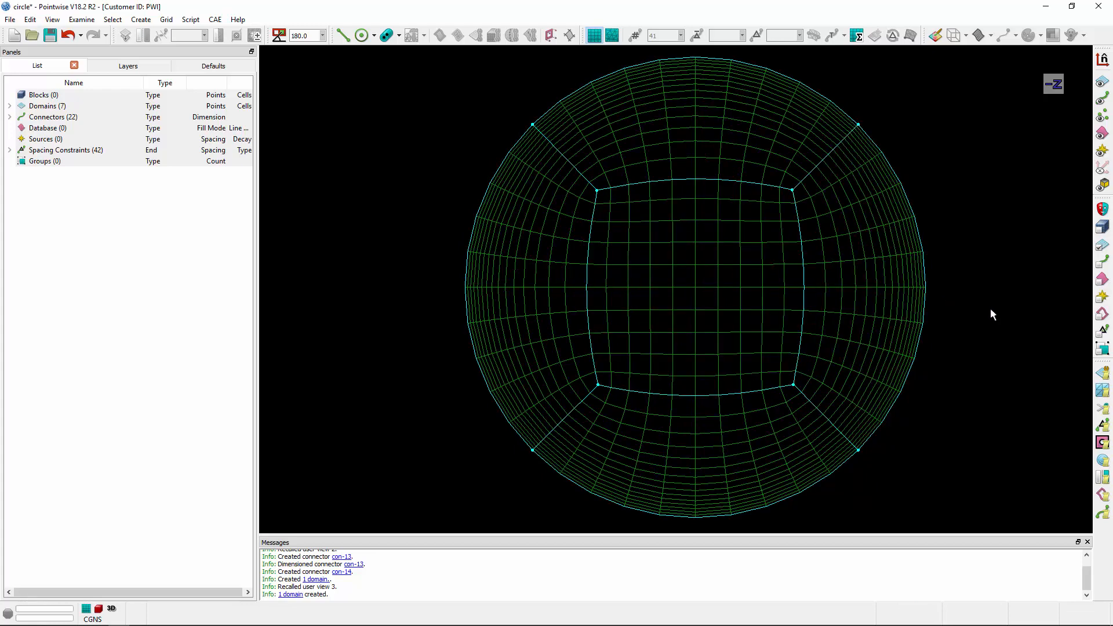
{"action": "mouse_move", "coordinate": [1008, 322]}
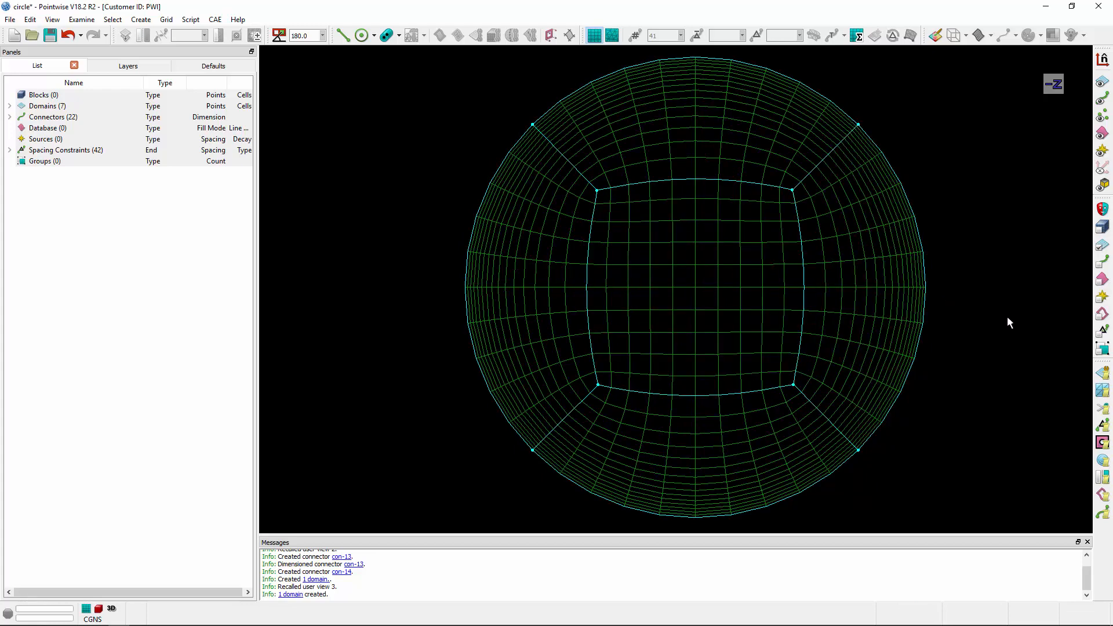